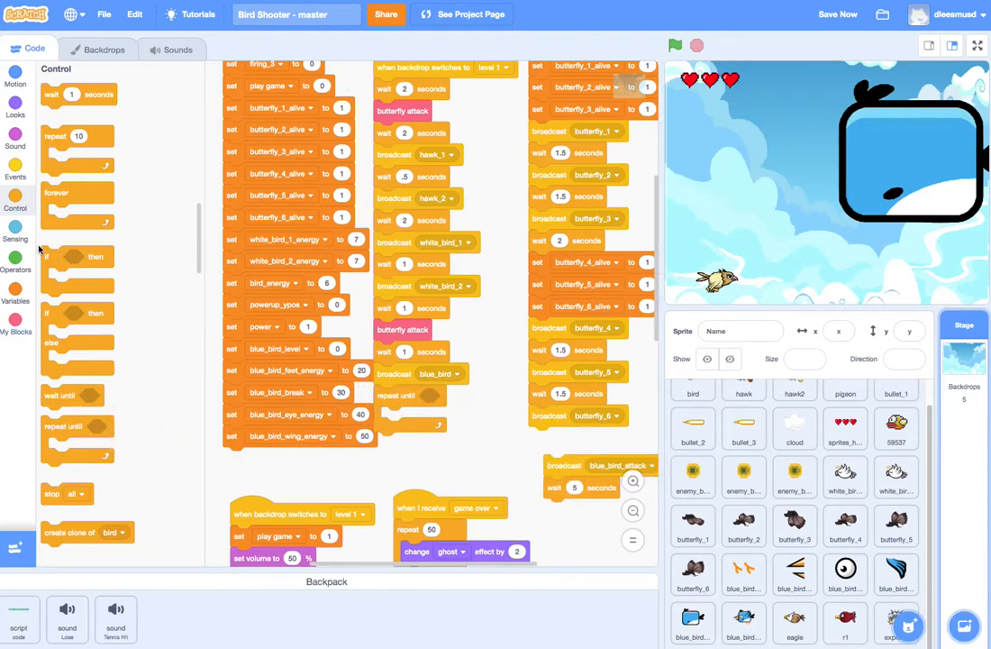
# Step: Make the repeat-until loop wait until blue_bird_level equals 50
pyautogui.click(13, 270)
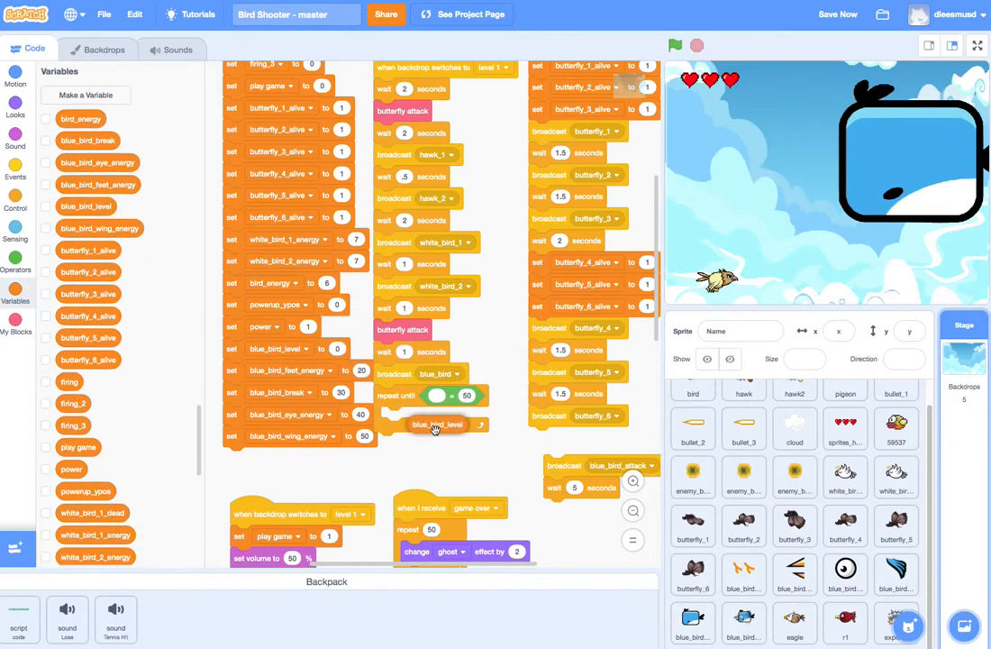
pyautogui.click(692, 634)
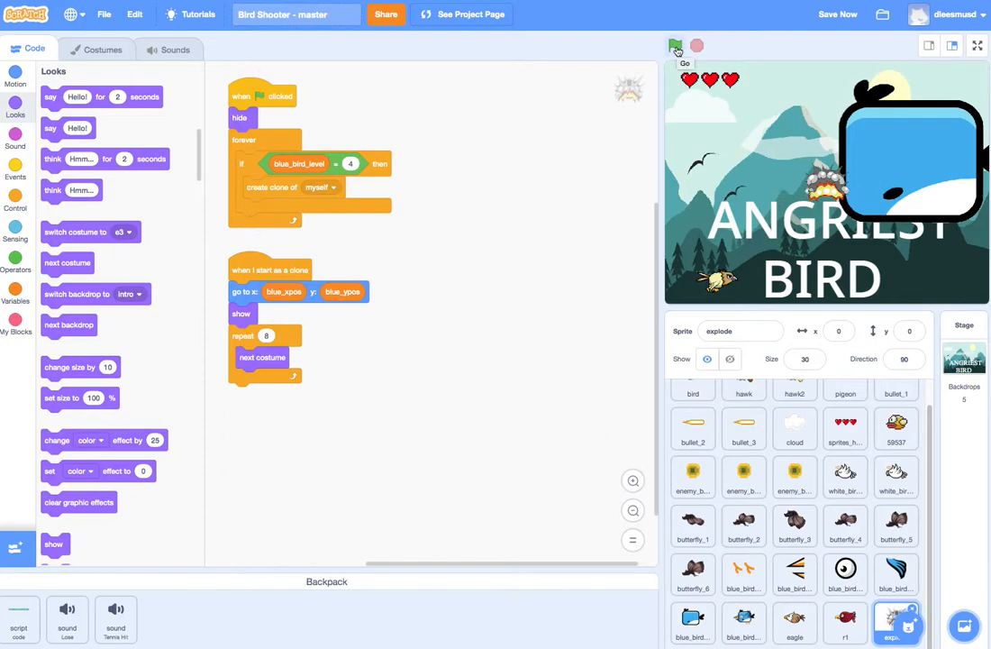
# Step: Run the Bird Shooter project with the green flag to test the hidden explosion
pyautogui.click(675, 45)
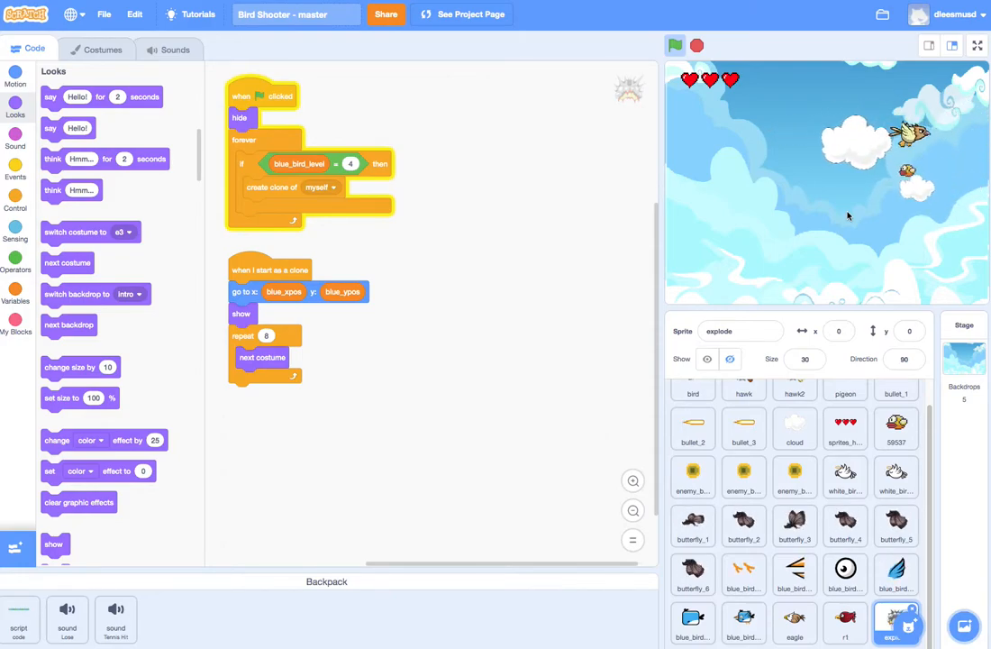